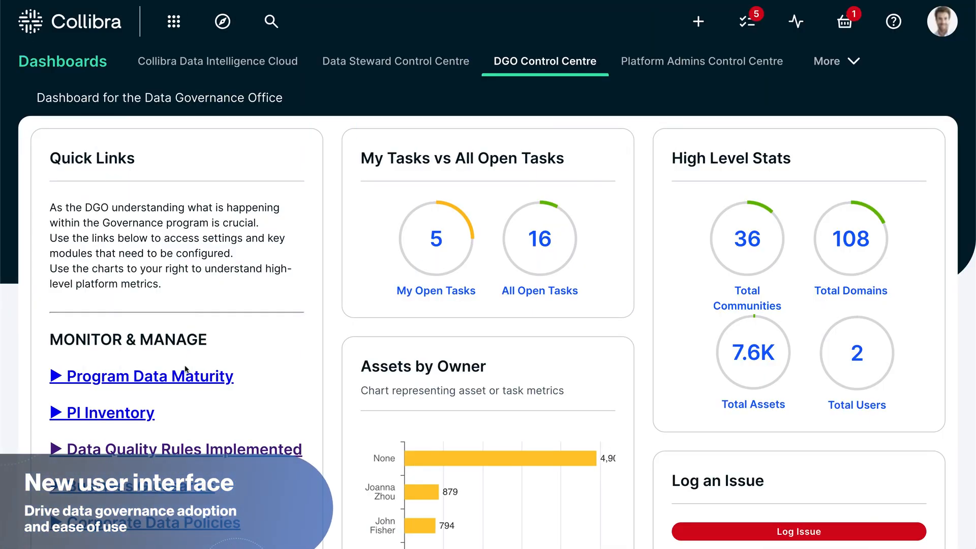
# Step: Review the sections of the table asset type layout
pyautogui.click(271, 21)
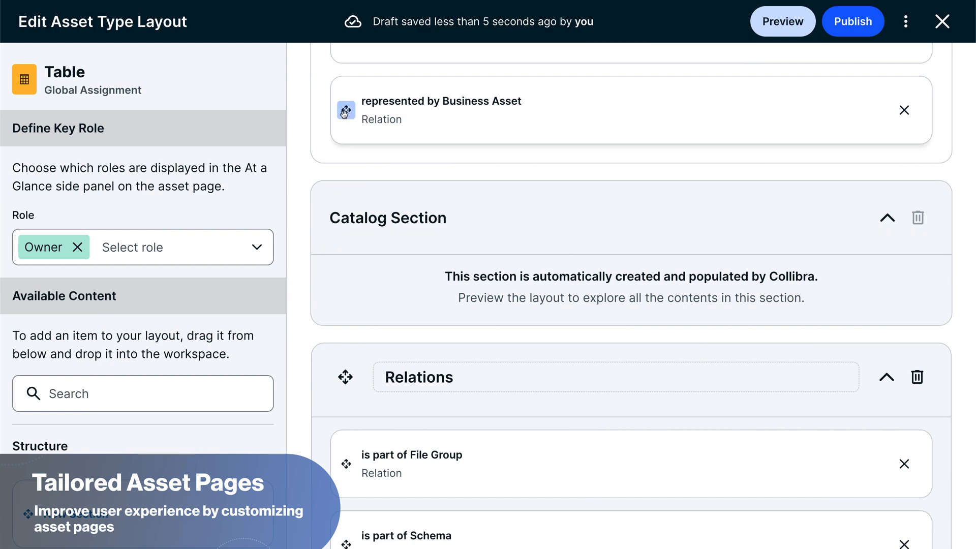
pyautogui.scroll(-3)
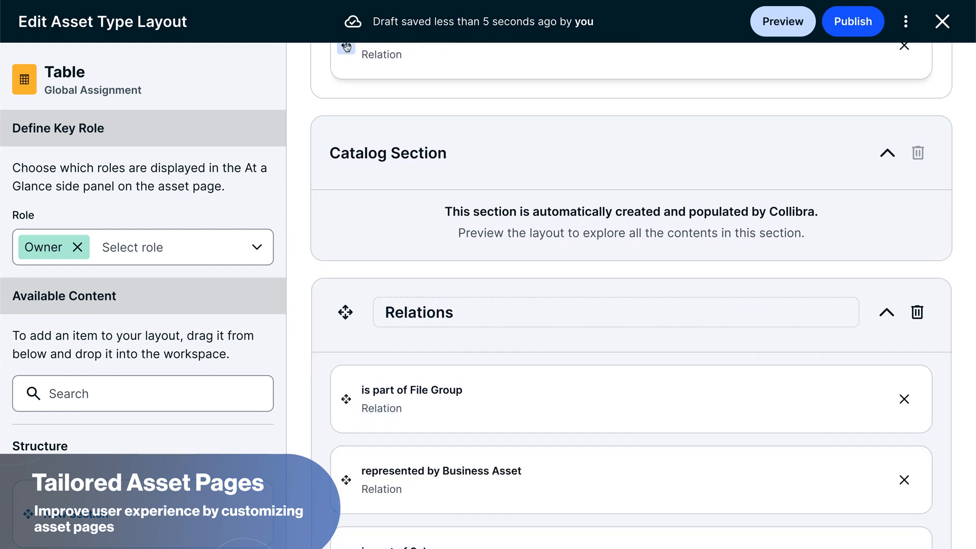
pyautogui.scroll(-3)
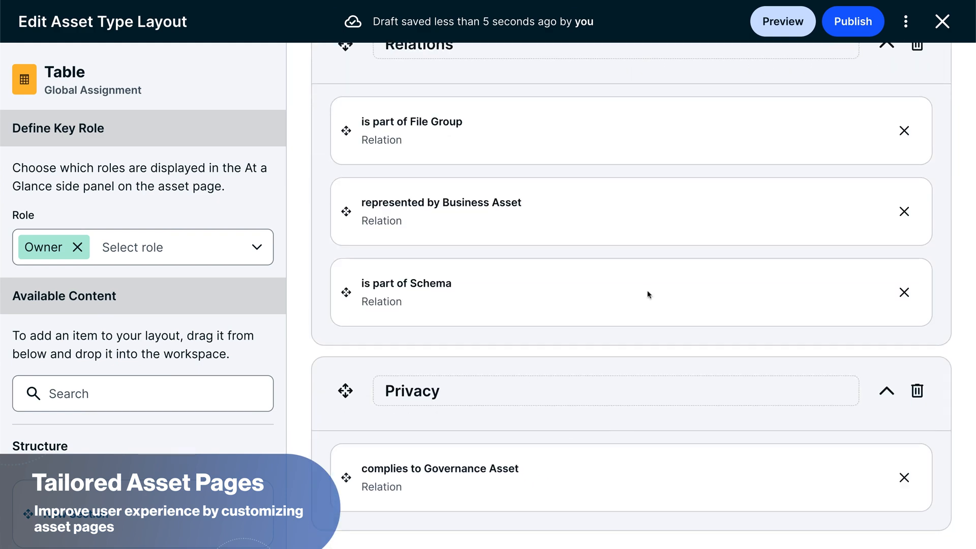
# Step: Preview the tailored layout on employees_view and collapse its Columns section
pyautogui.click(853, 22)
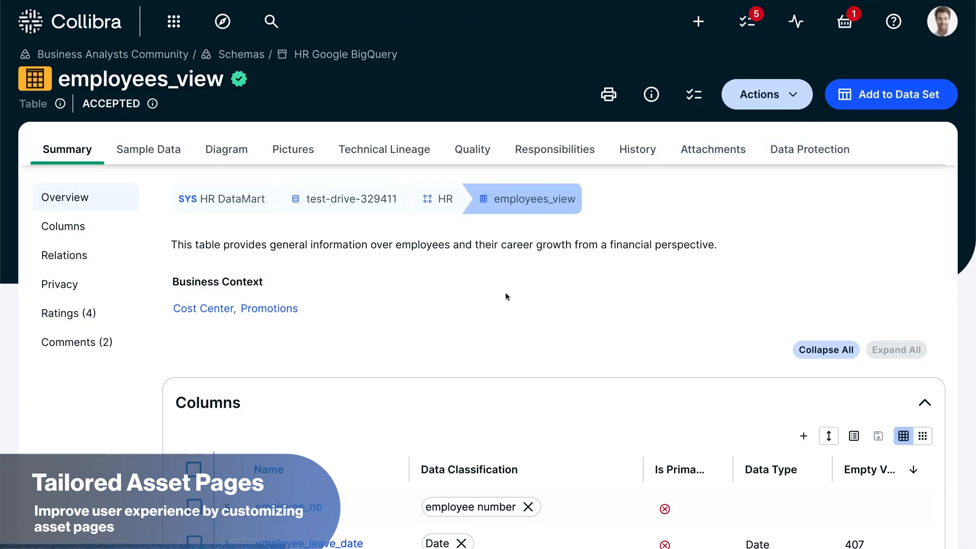
pyautogui.click(925, 402)
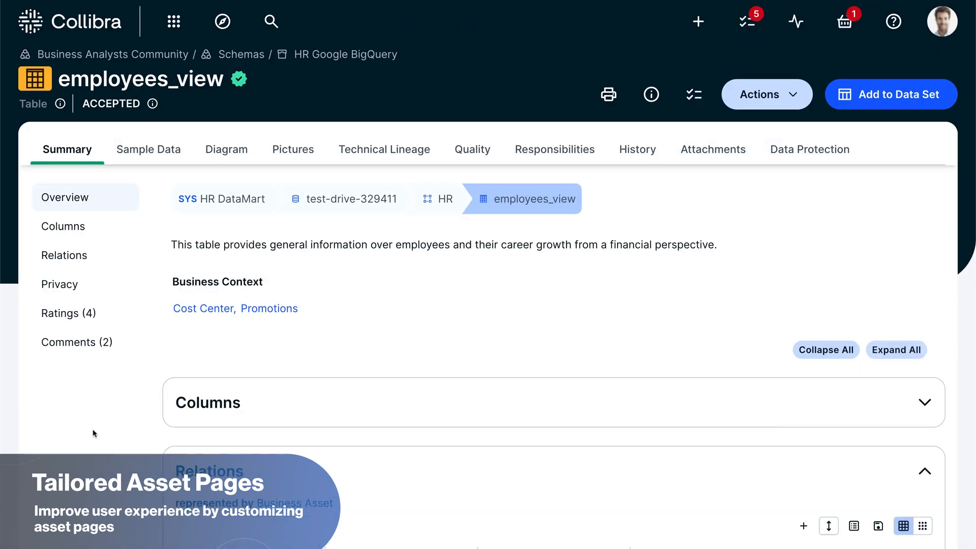
pyautogui.scroll(-3)
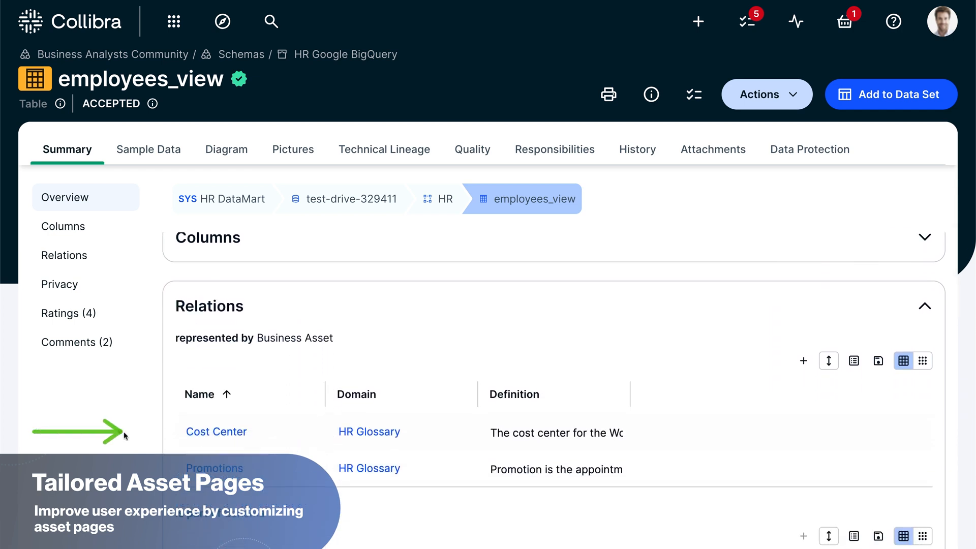
pyautogui.scroll(-3)
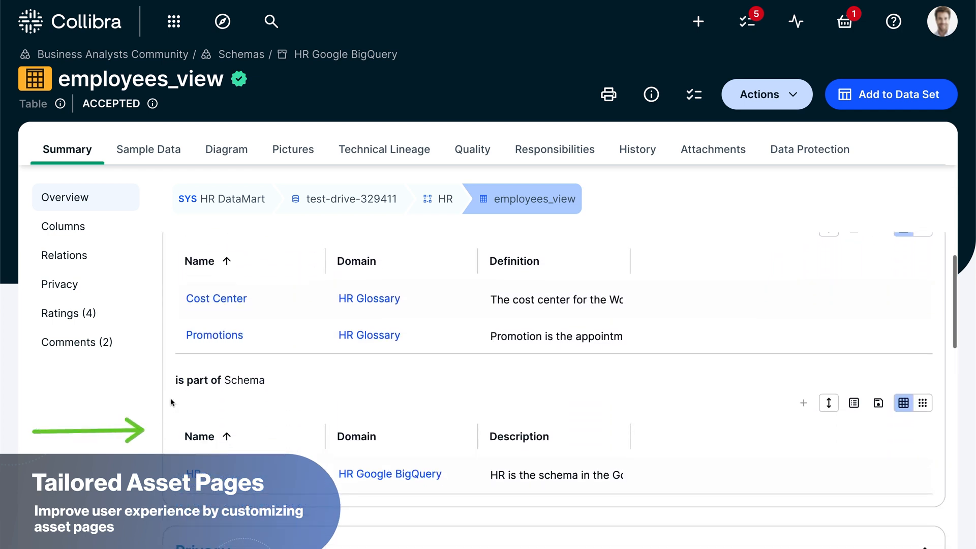
pyautogui.scroll(-3)
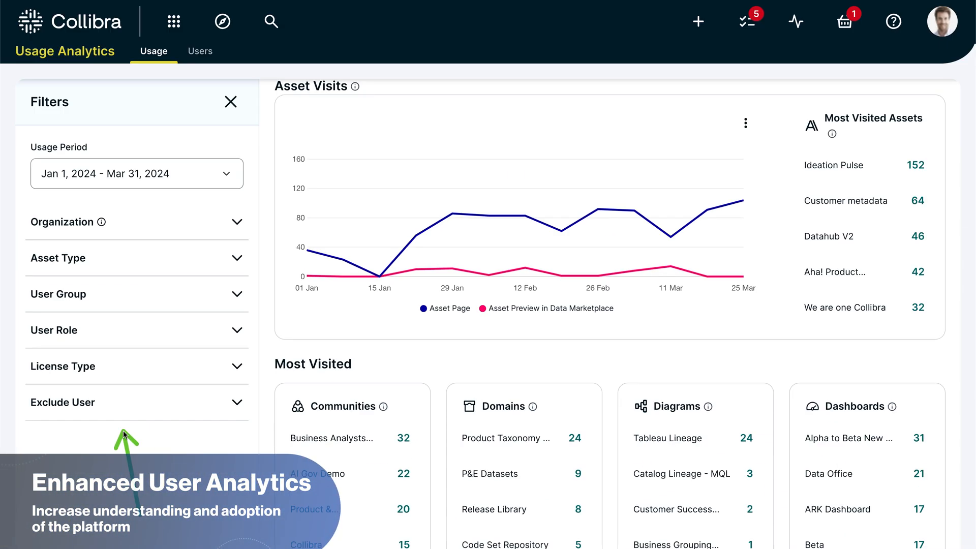
# Step: Expand the User Role filter, search 'stew' and tick Business Steward
pyautogui.click(136, 330)
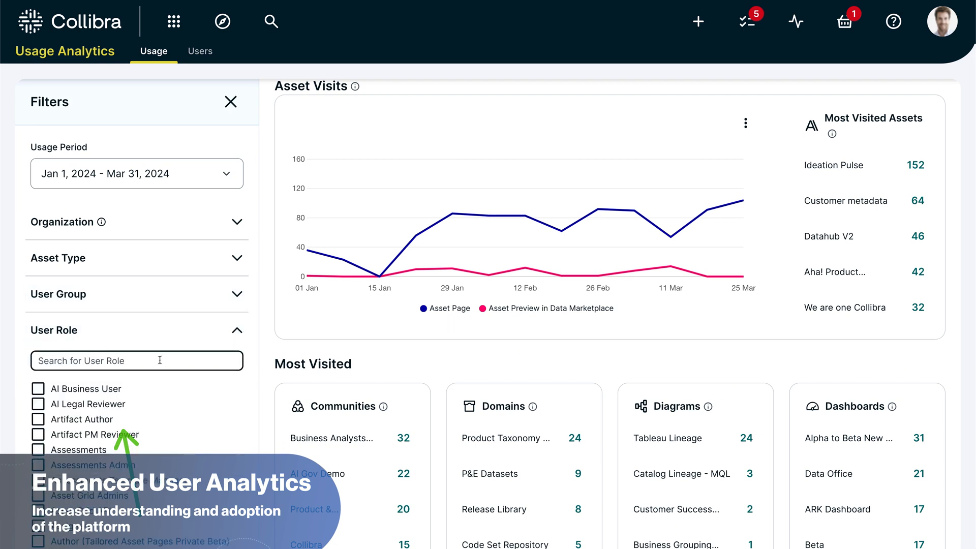
pyautogui.write('stew')
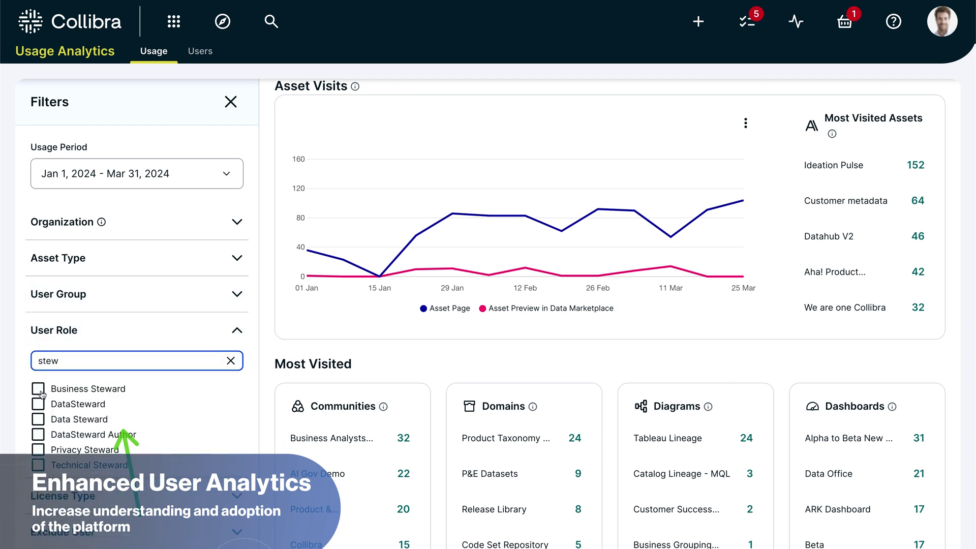
pyautogui.click(38, 388)
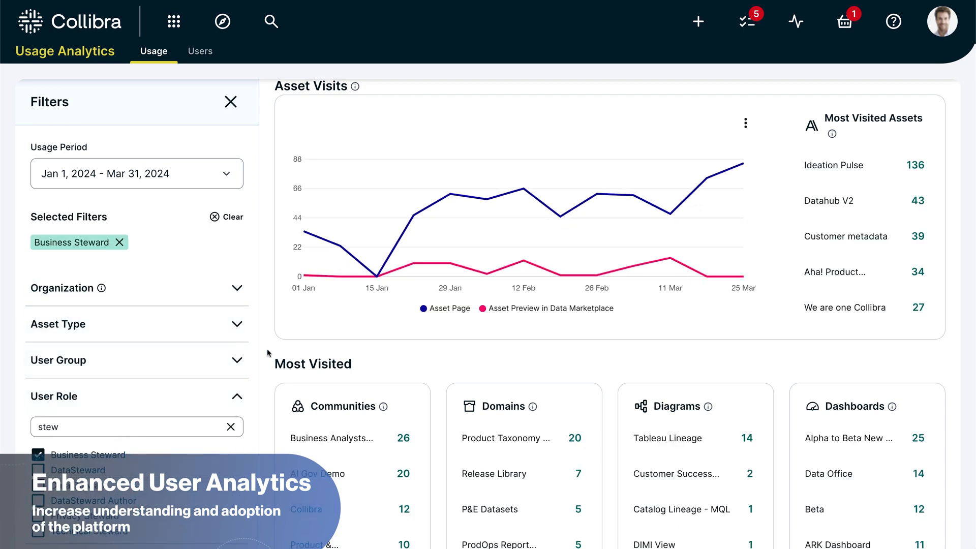
pyautogui.scroll(-3)
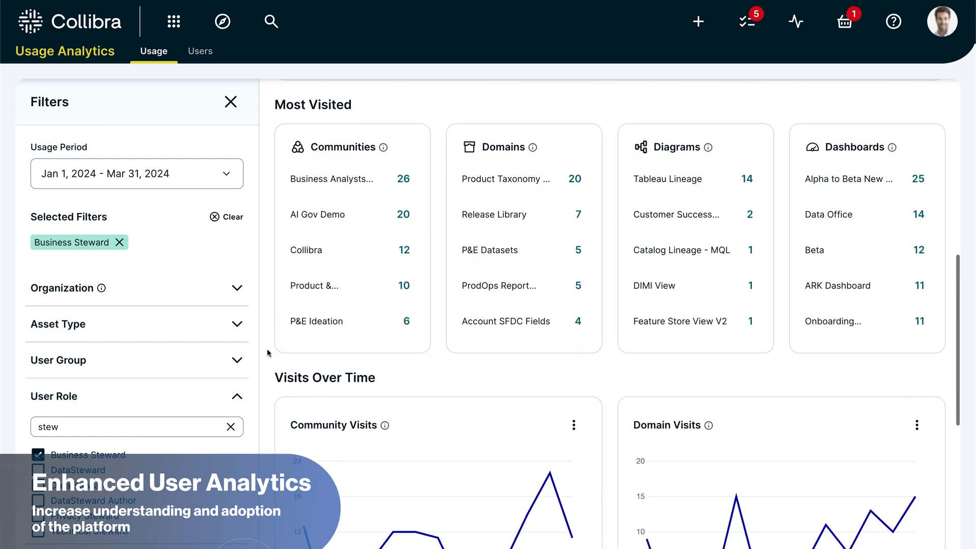
pyautogui.scroll(-3)
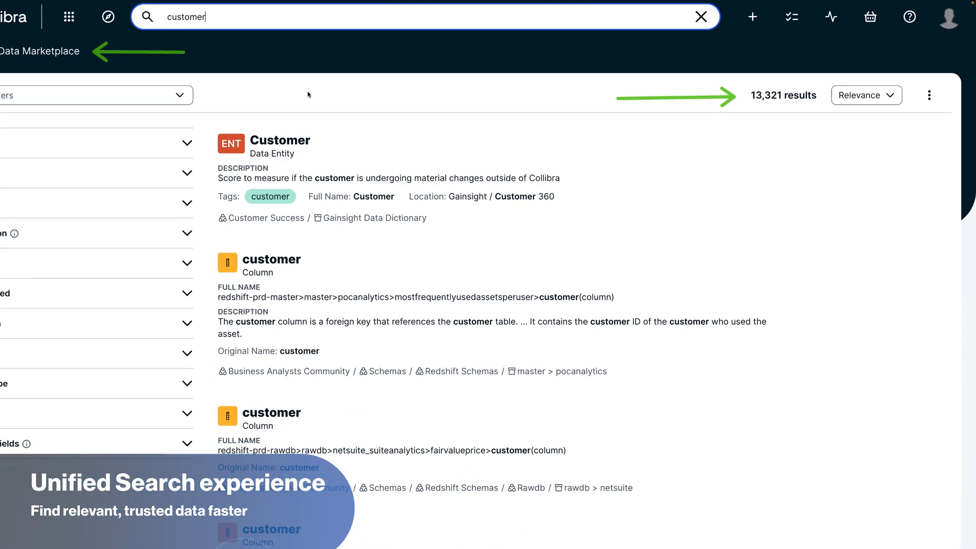
# Step: Switch on the Data Marketplace toggle for the 'customer' search, leaving 301 results
pyautogui.click(36, 48)
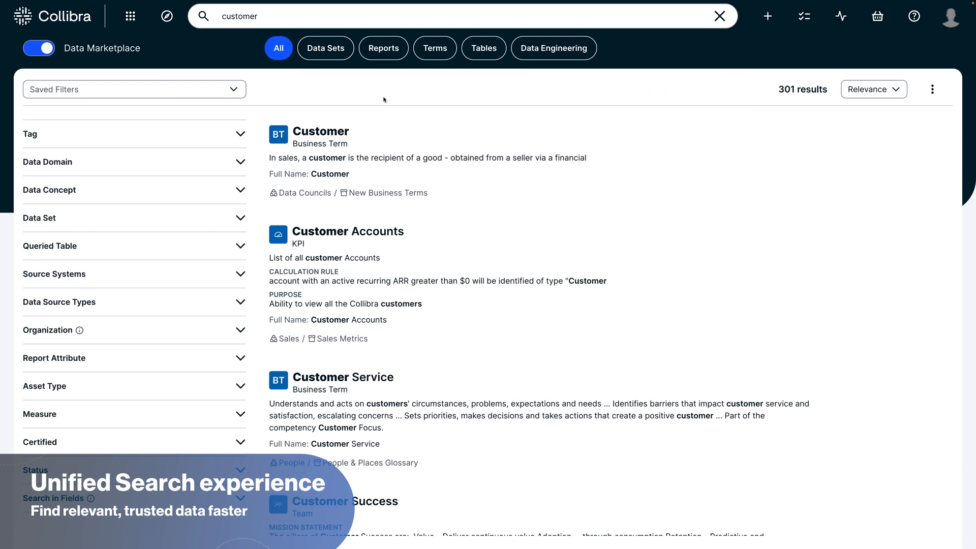
pyautogui.click(324, 48)
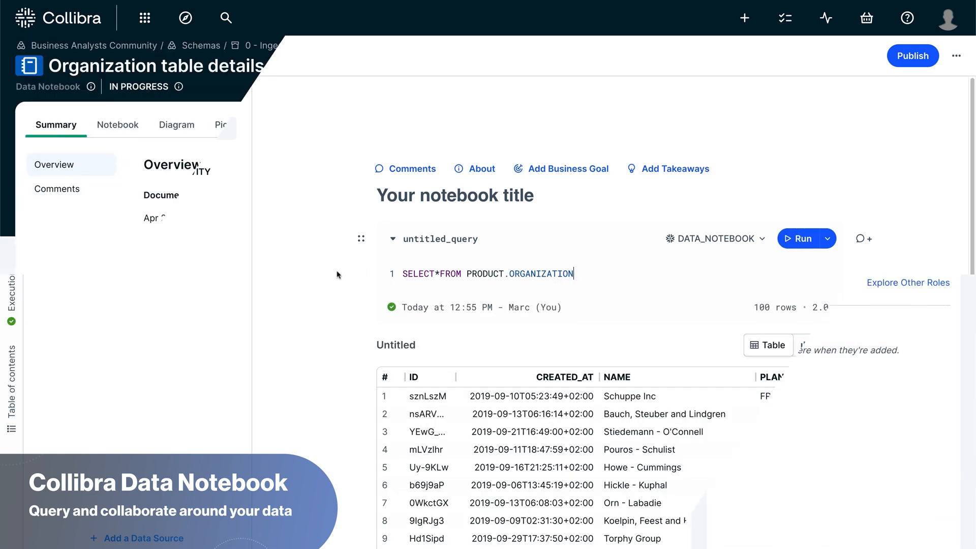
# Step: Publish the Organization table details notebook and expand the organizations query down to its chart
pyautogui.click(117, 124)
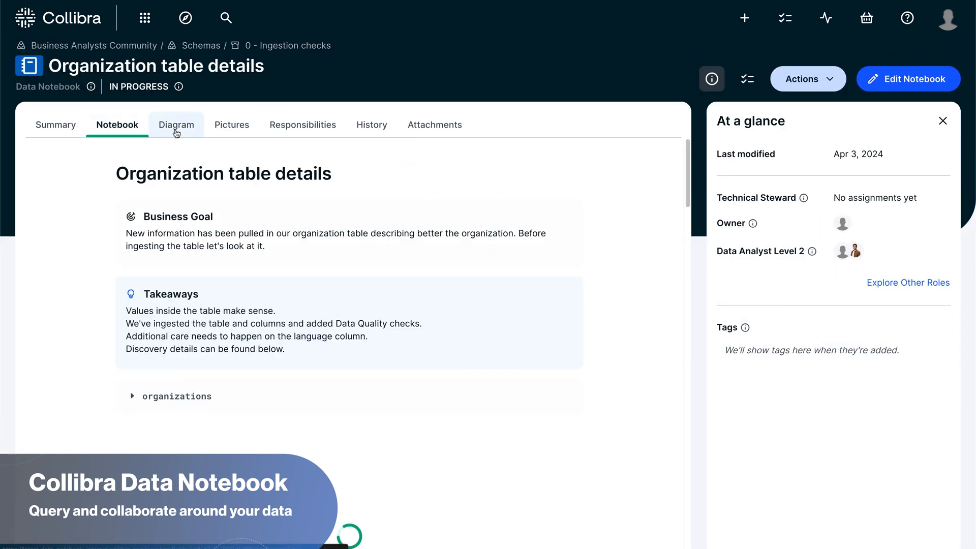
pyautogui.click(132, 396)
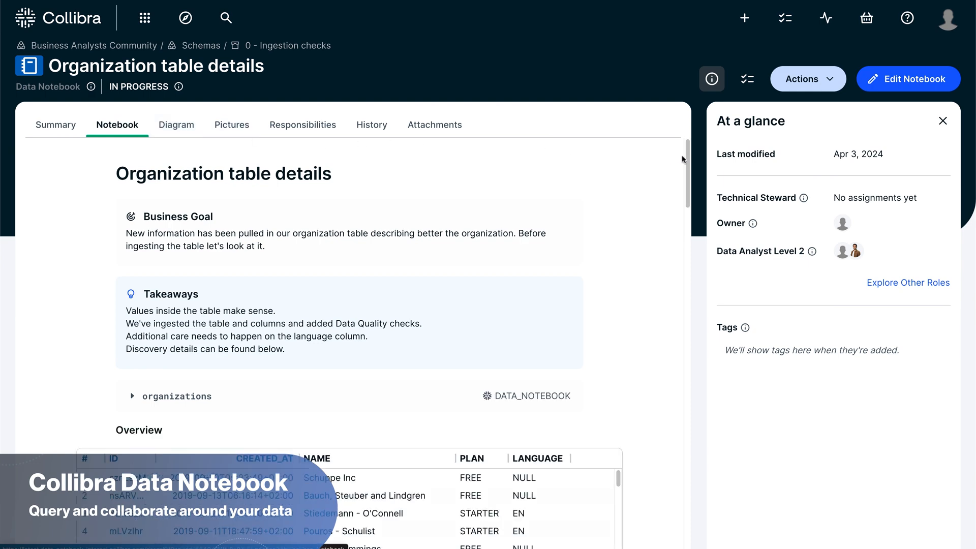
pyautogui.scroll(-3)
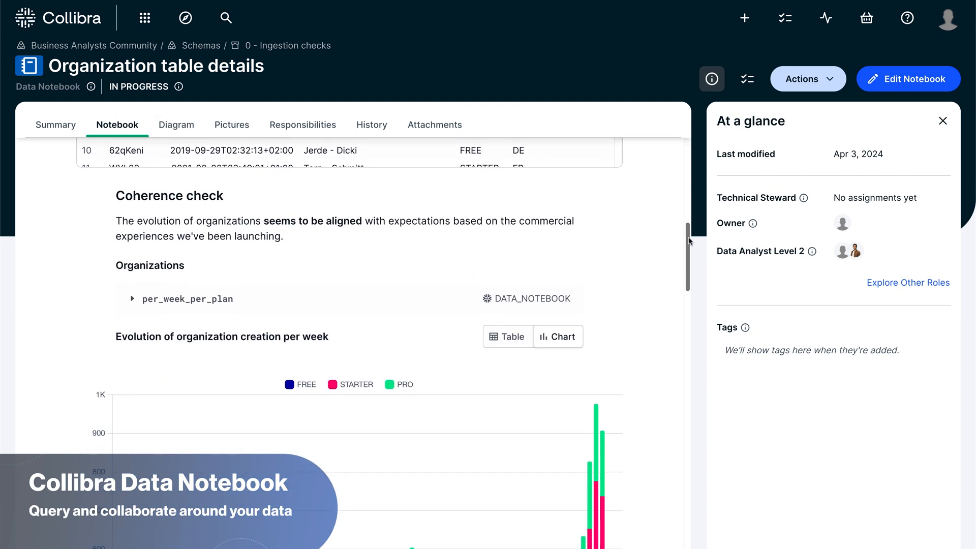
pyautogui.scroll(-3)
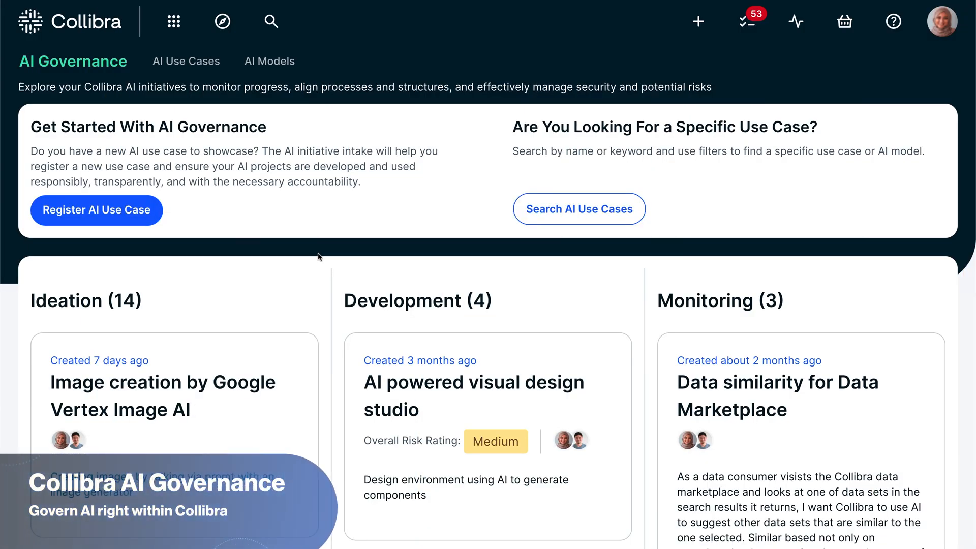
# Step: Open the Credit score use case from the AI Use Cases hierarchy view
pyautogui.scroll(-3)
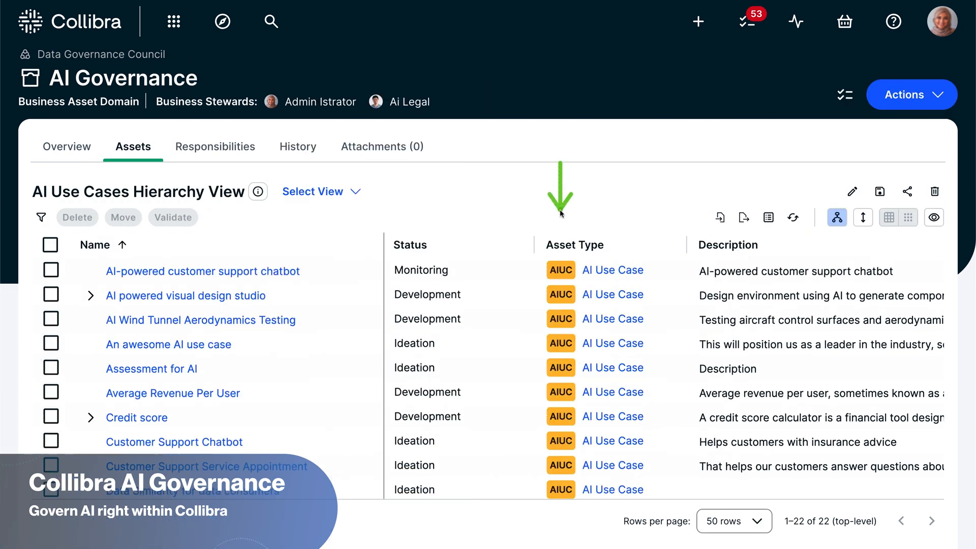
pyautogui.moveTo(507, 221)
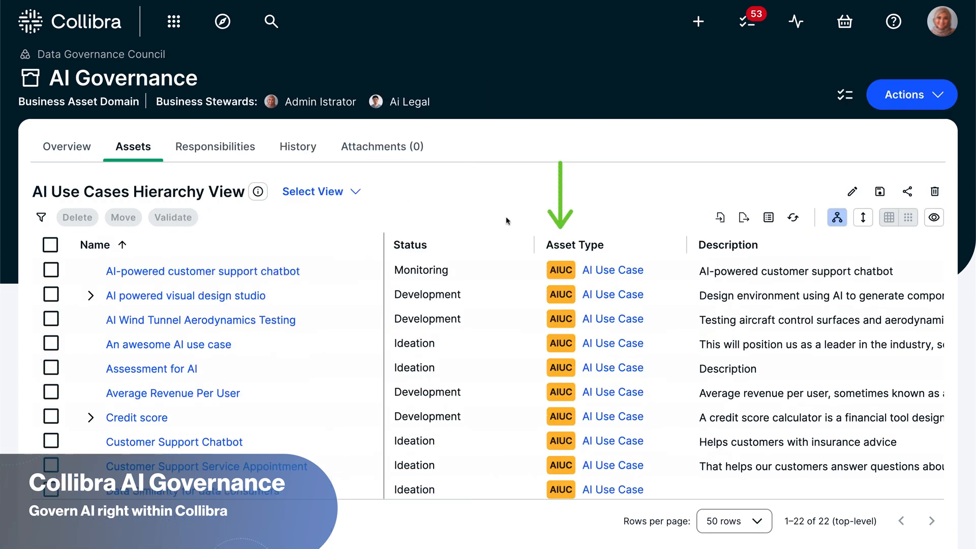
pyautogui.moveTo(285, 366)
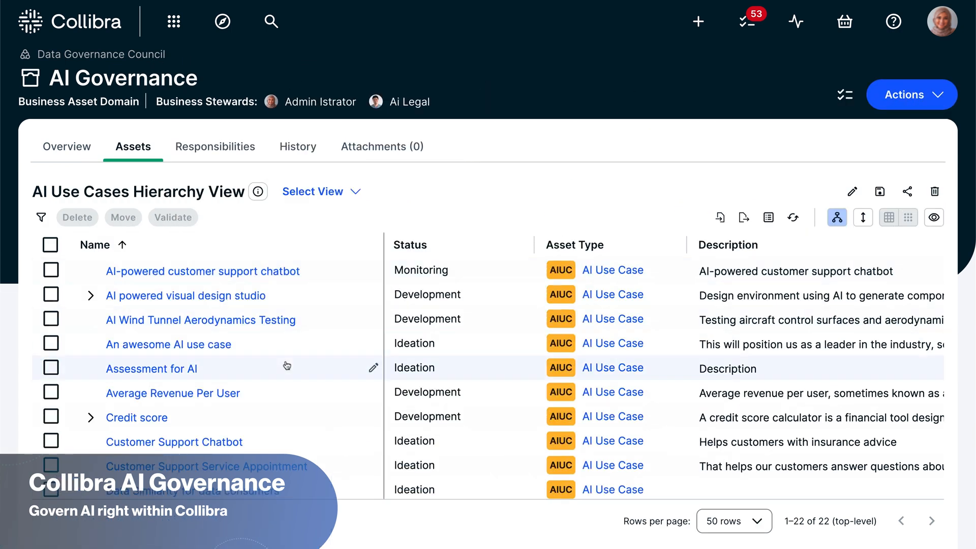
pyautogui.click(136, 416)
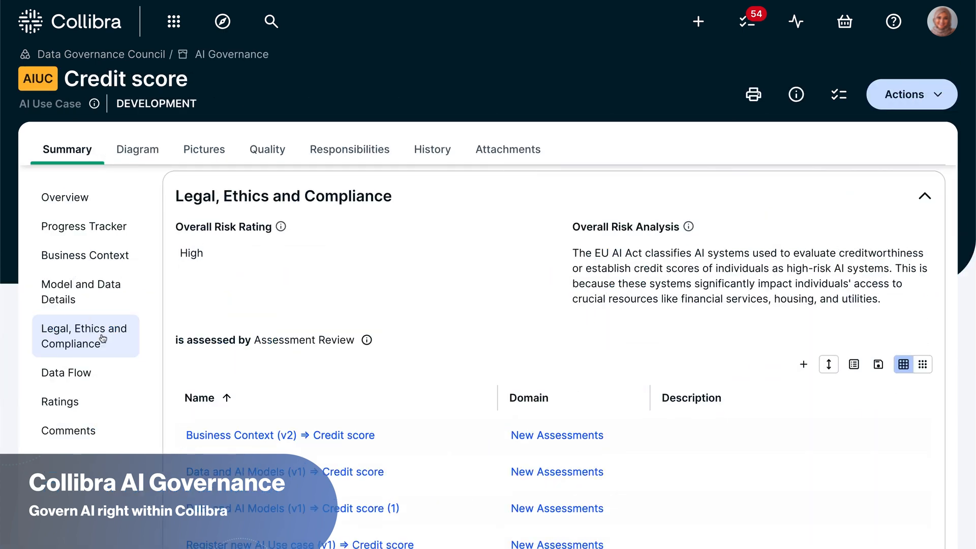
pyautogui.moveTo(331, 363)
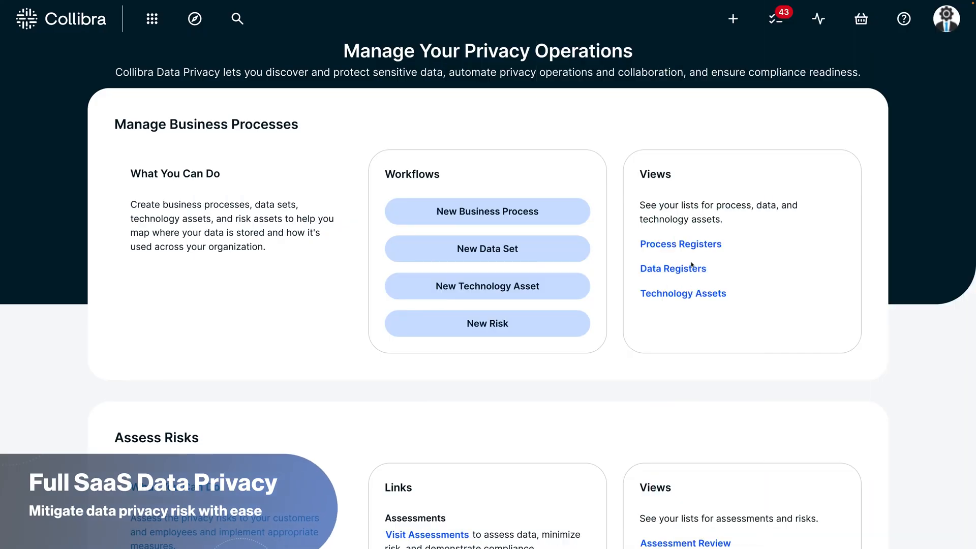
# Step: Open Process Registers and select the Legal & Audit Process Register
pyautogui.click(680, 244)
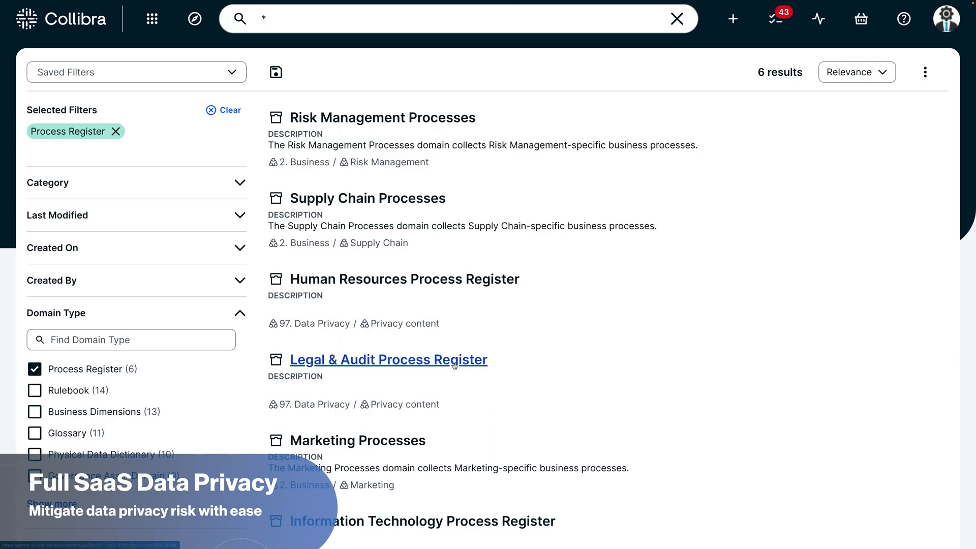
pyautogui.click(387, 359)
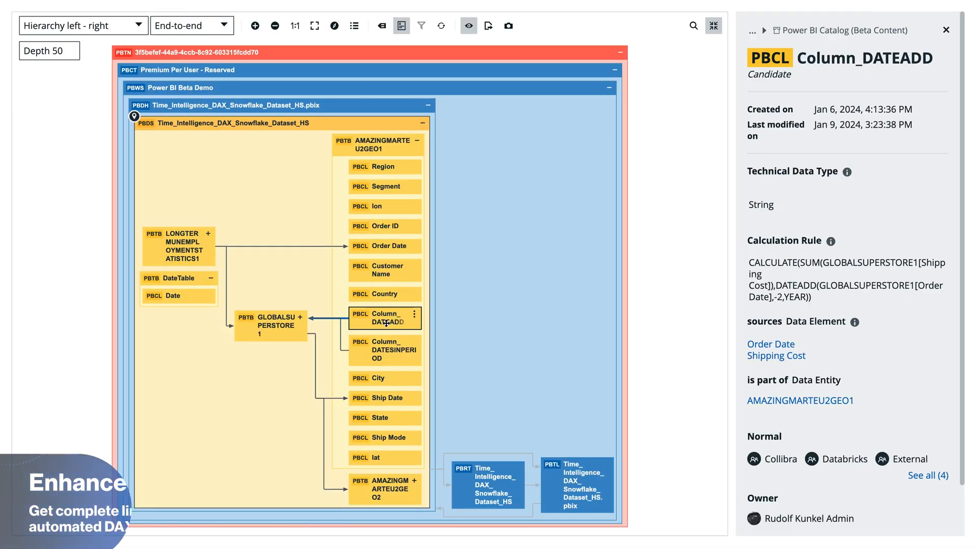
pyautogui.moveTo(694, 288)
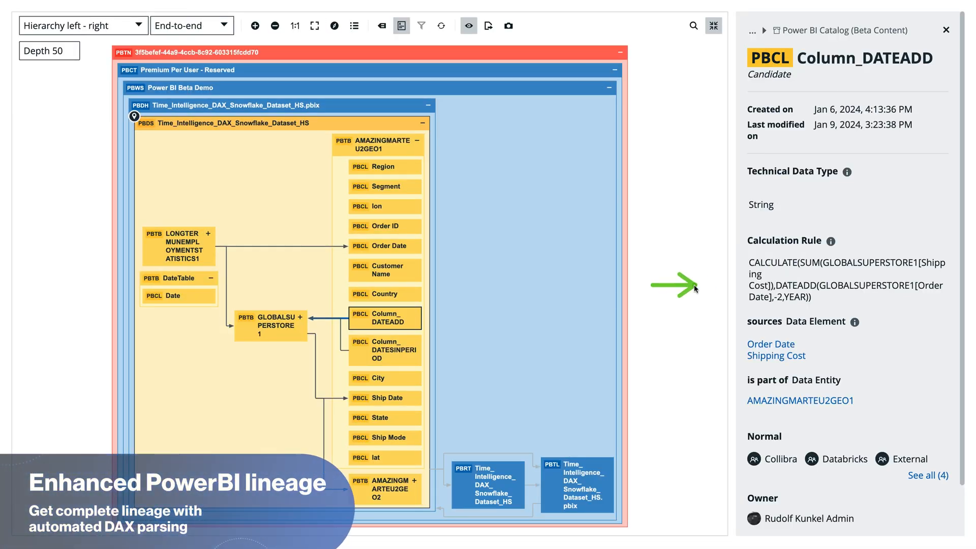
pyautogui.moveTo(701, 262)
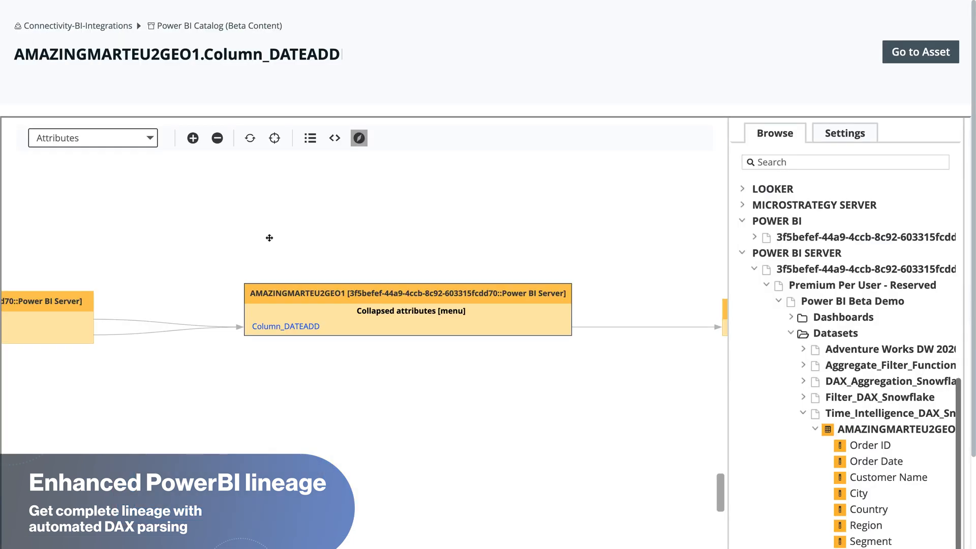
pyautogui.moveTo(369, 372)
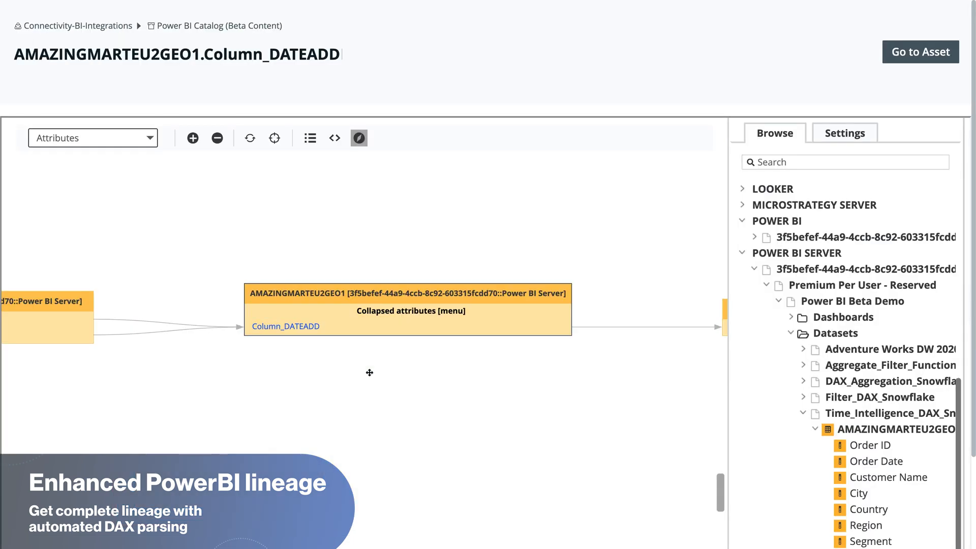
# Step: Select the Column_DATEADD calculated column in the Power BI lineage diagram
pyautogui.click(334, 138)
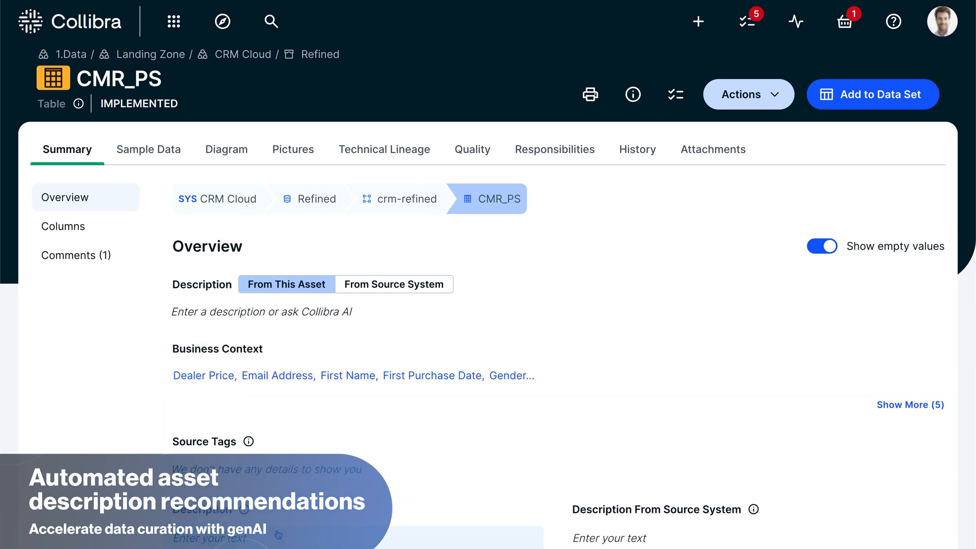
# Step: Show the CMR_PS columns and run Create Descriptions for Collibra AI suggestions
pyautogui.click(62, 225)
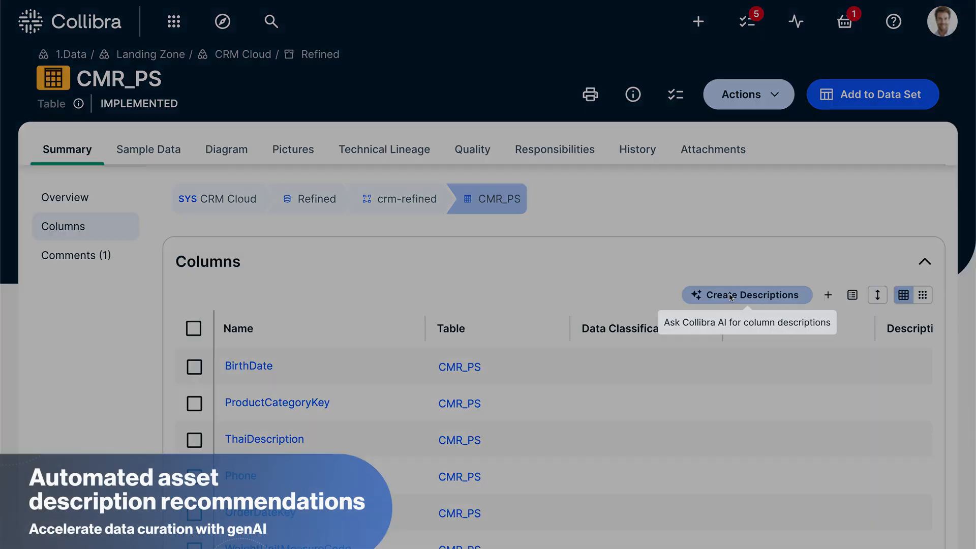
pyautogui.click(746, 294)
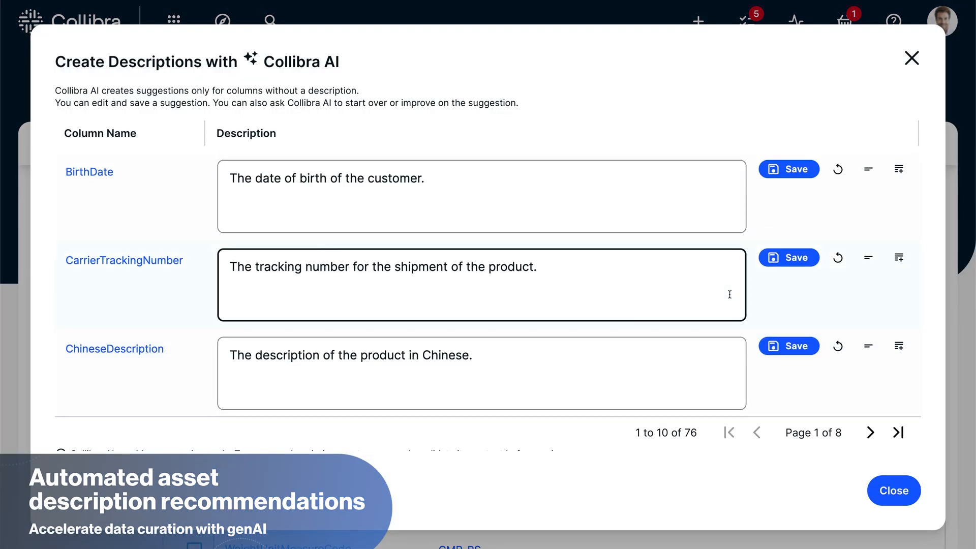
pyautogui.click(892, 489)
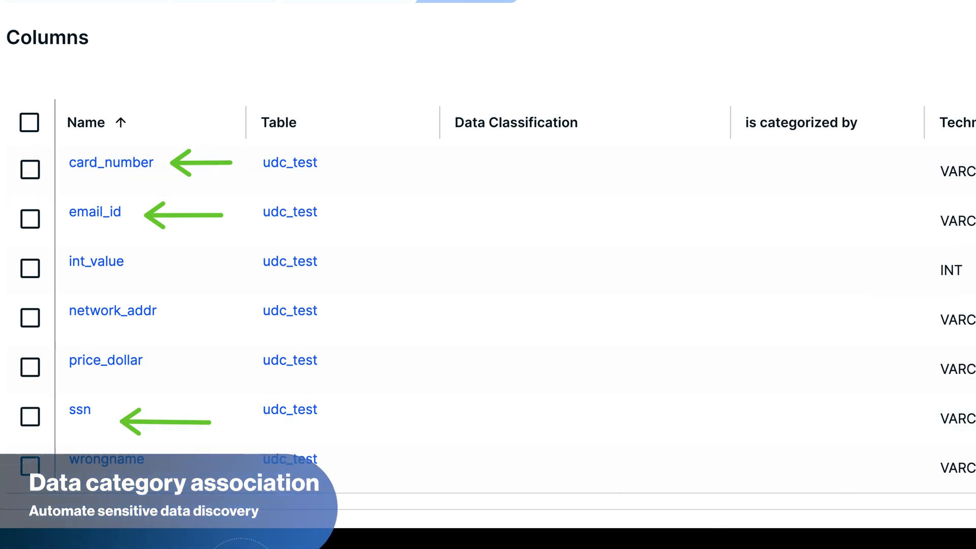
# Step: Choose Classify from the udc_test table's Actions menu
pyautogui.click(792, 82)
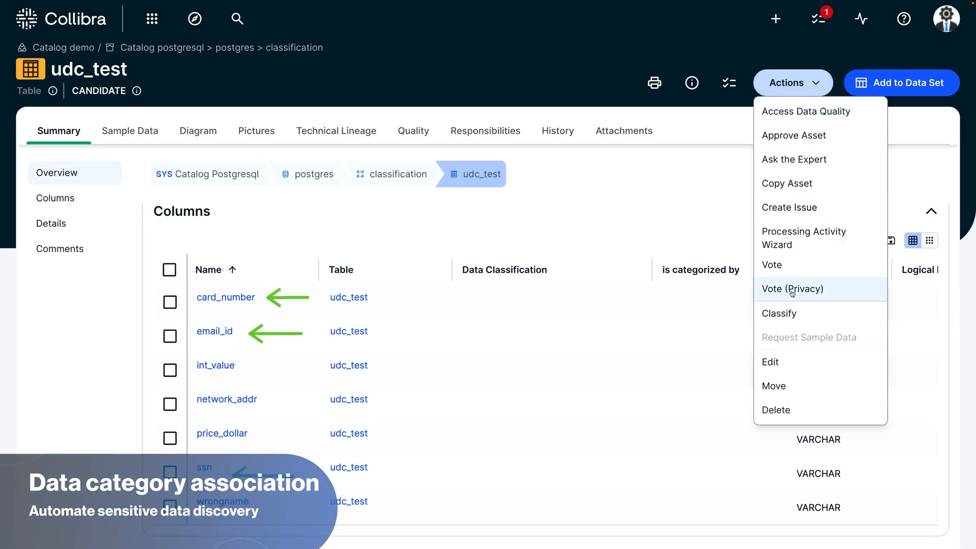
pyautogui.click(778, 313)
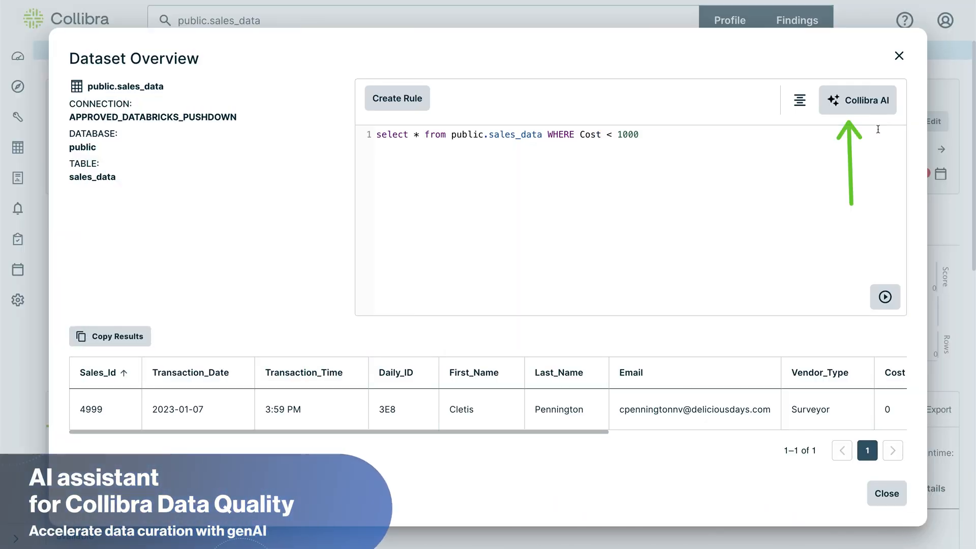
# Step: Submit the prompt 'State_tax is not missing and Cost is above average' to Collibra AI
pyautogui.click(857, 99)
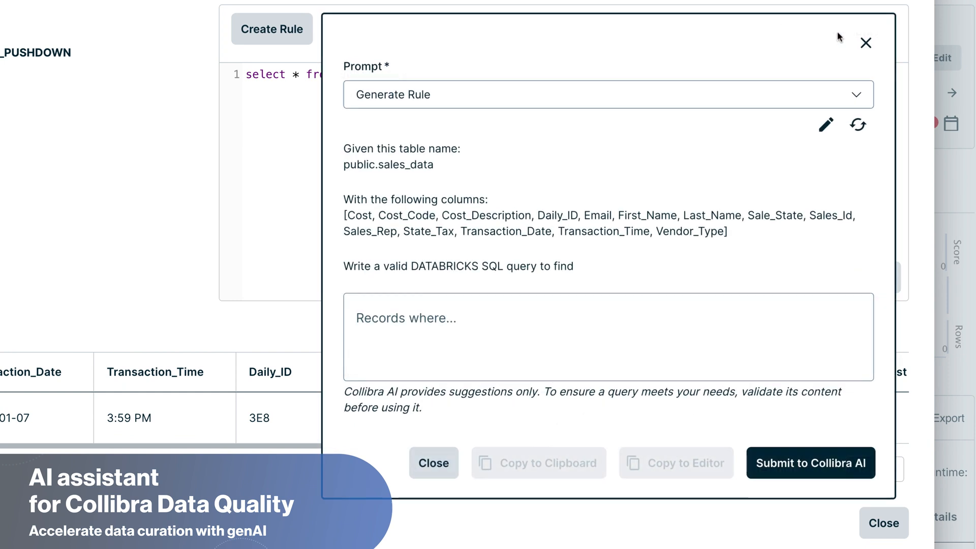
pyautogui.write('State_tax is not missing and Cost is above average')
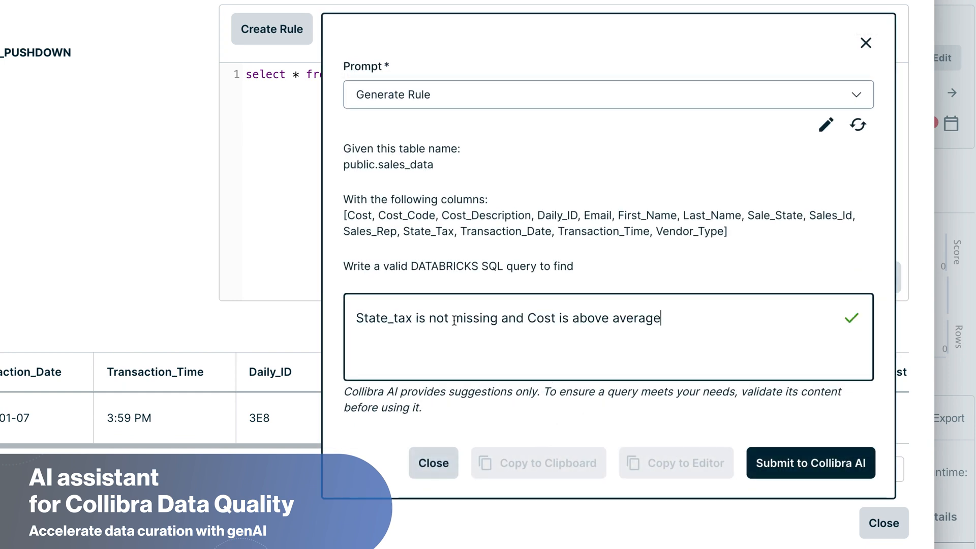
pyautogui.click(809, 462)
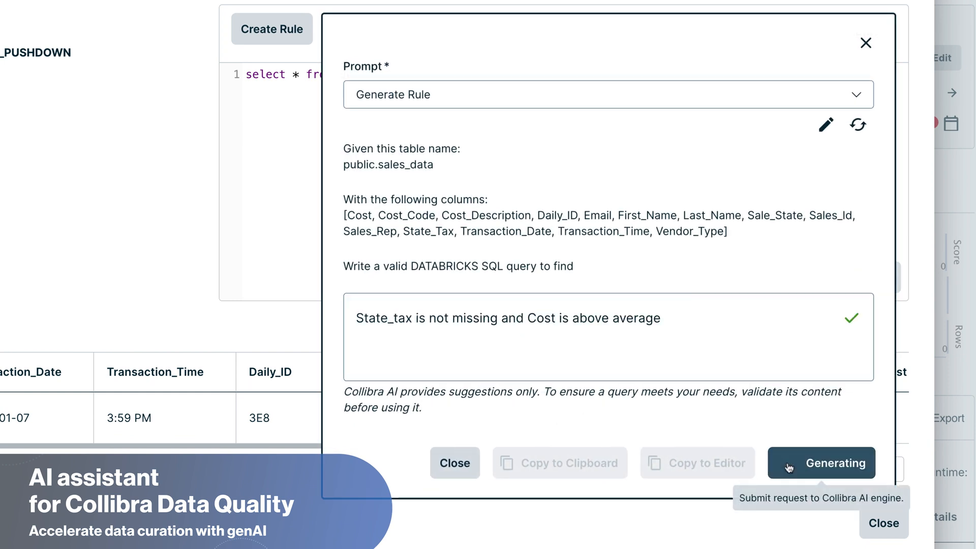
pyautogui.click(821, 462)
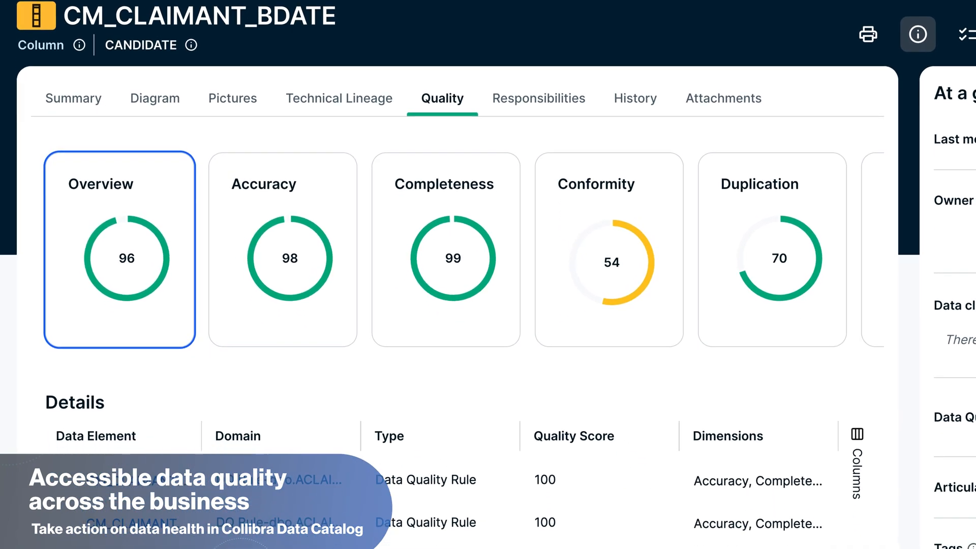
# Step: Review CM_CLAIMANT_BDATE quality scores, view its monitoring, then go to Edge settings
pyautogui.scroll(-3)
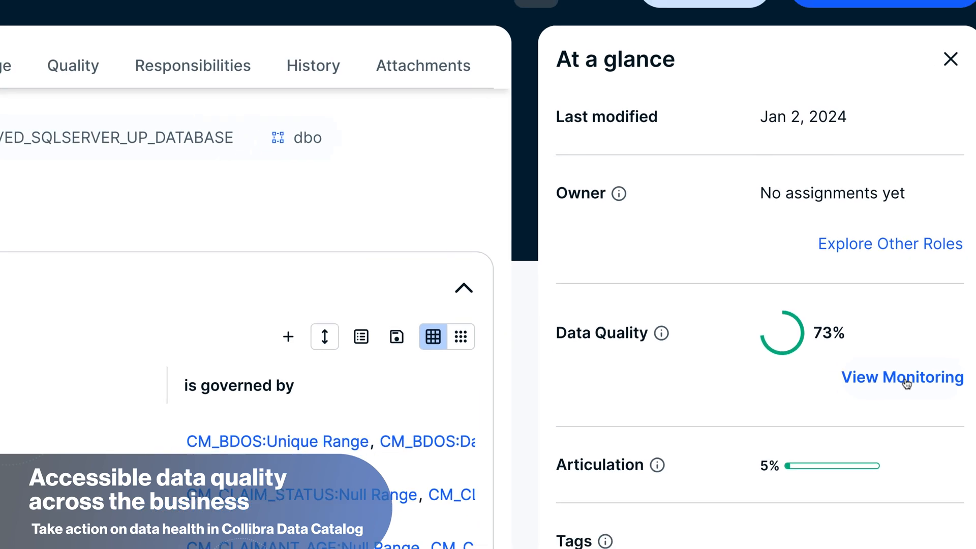
pyautogui.click(901, 377)
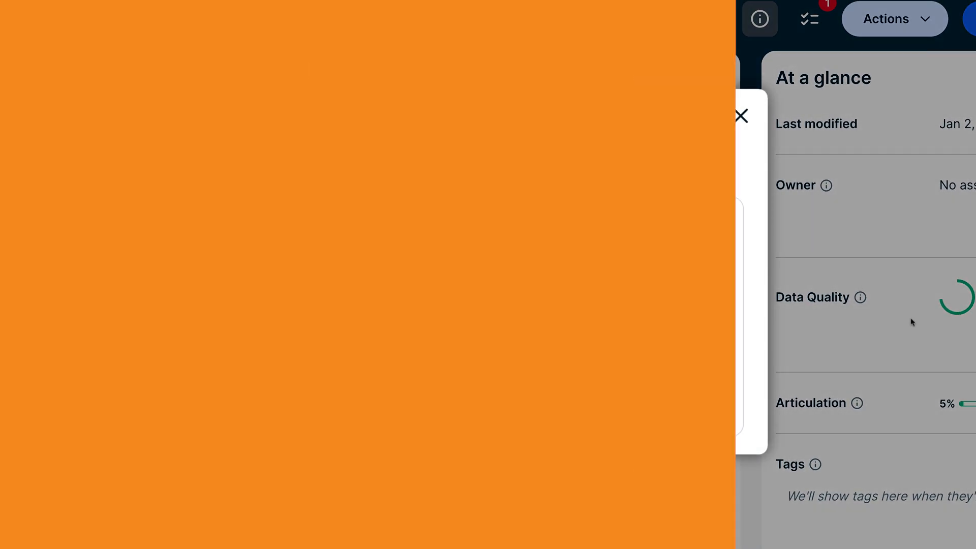
pyautogui.click(740, 116)
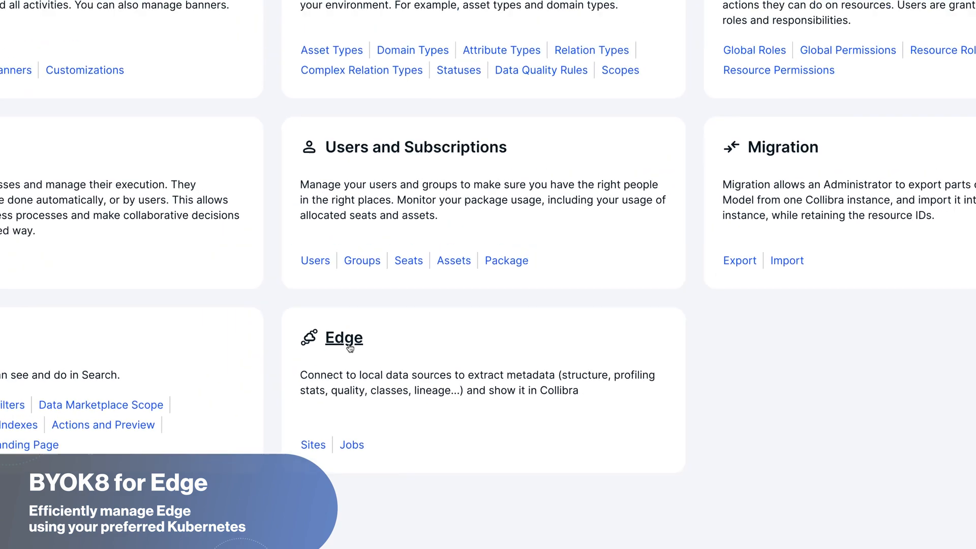